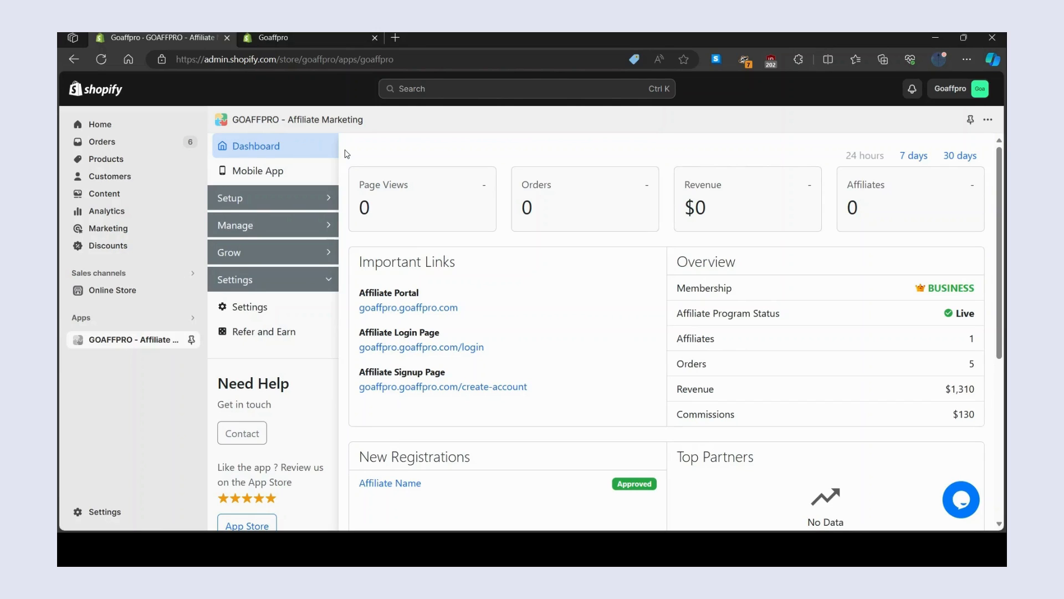
mouse_move(262, 149)
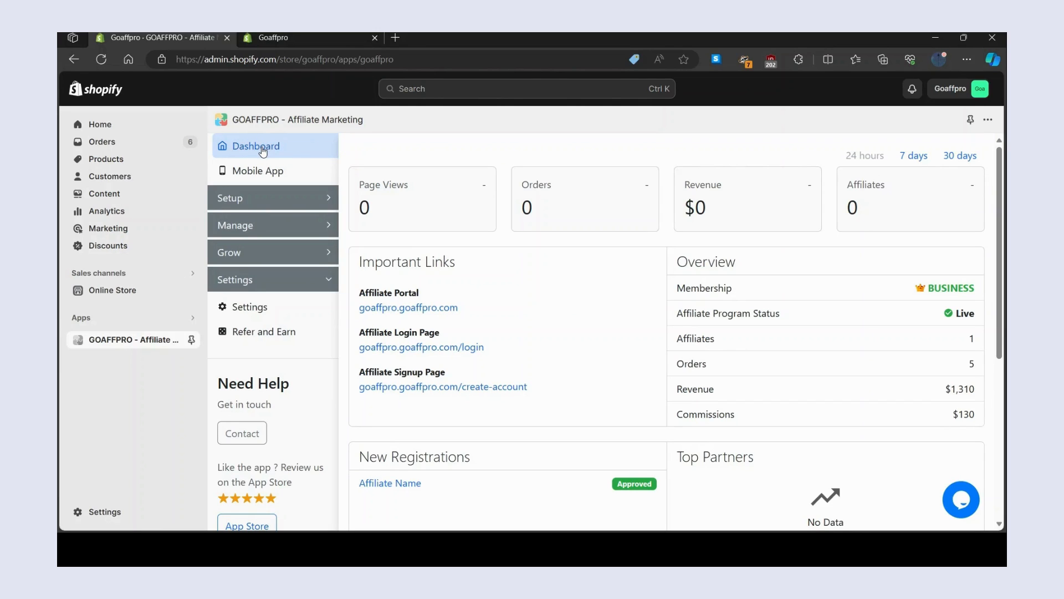
mouse_move(355, 158)
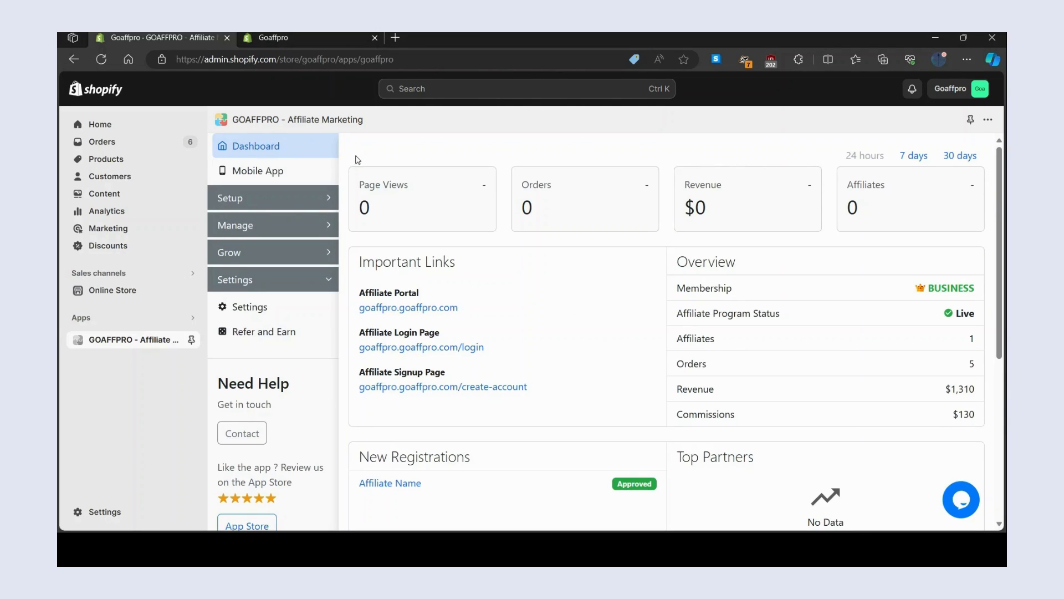
- Select the Affiliate Portal address goaffpro.goaffpro.com under Important Links to copy it
double_click(408, 307)
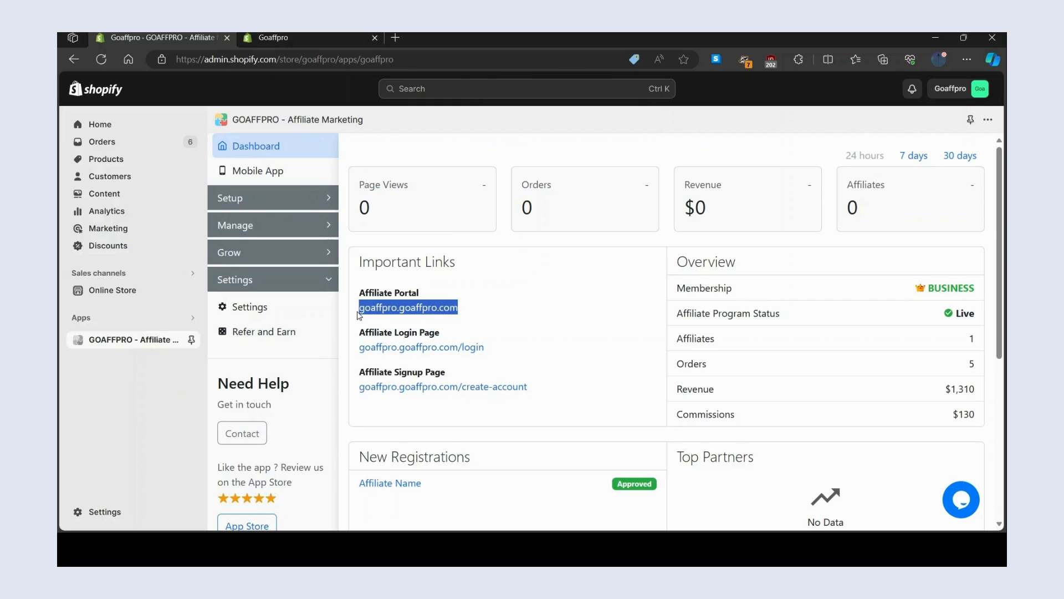
mouse_move(111, 289)
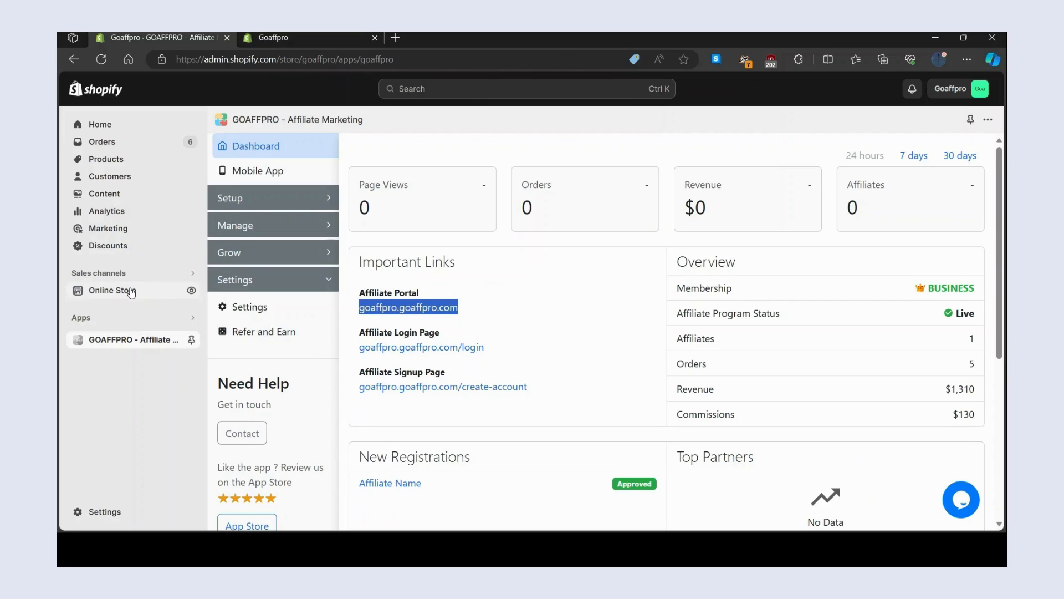
- Go to Online Store navigation and open the Main menu holding Home and Catalog
click(112, 289)
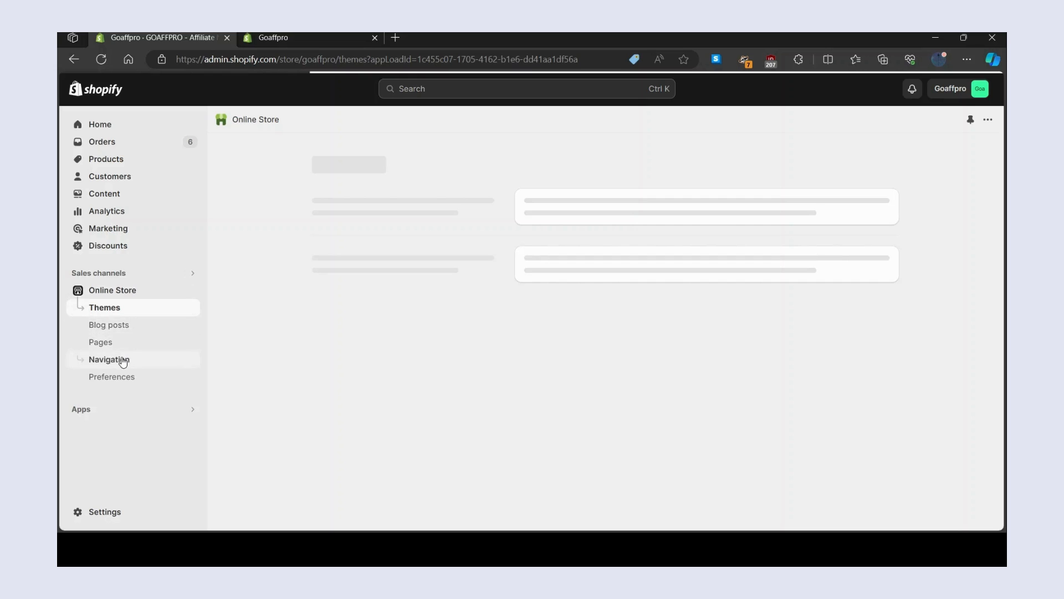
click(108, 359)
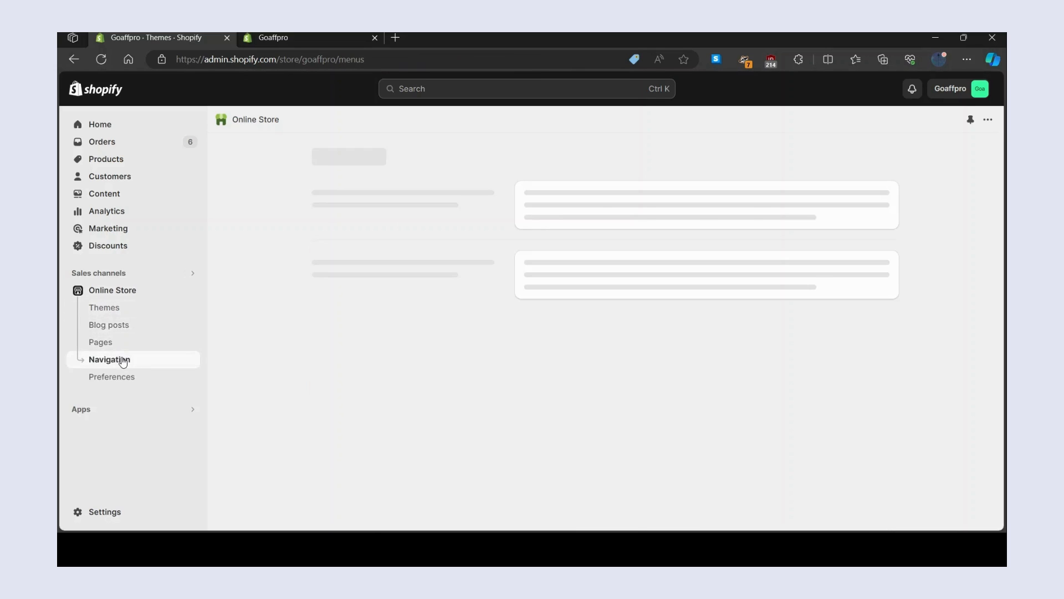
click(110, 360)
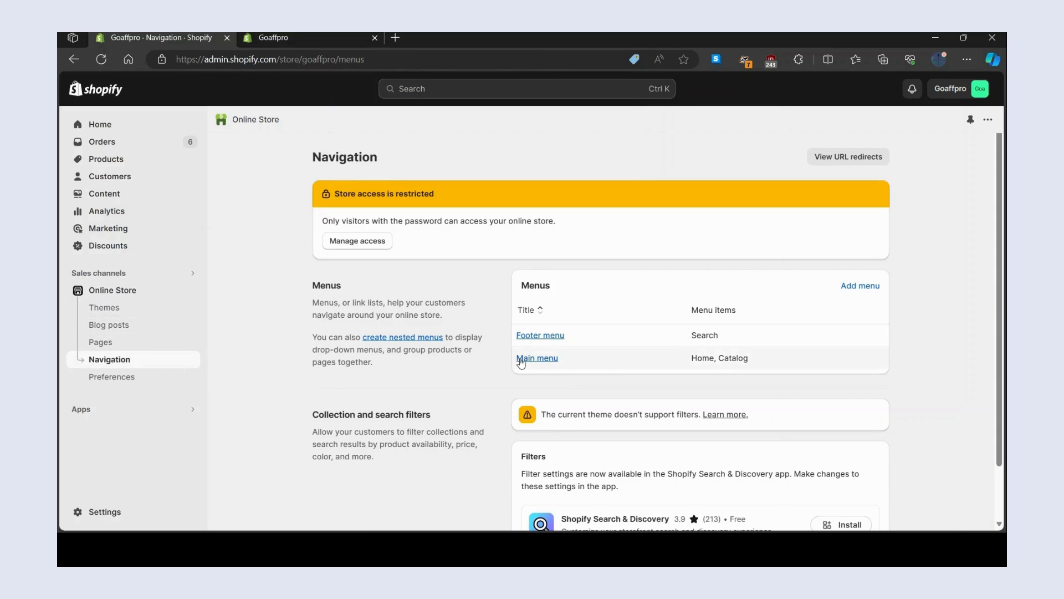
click(536, 358)
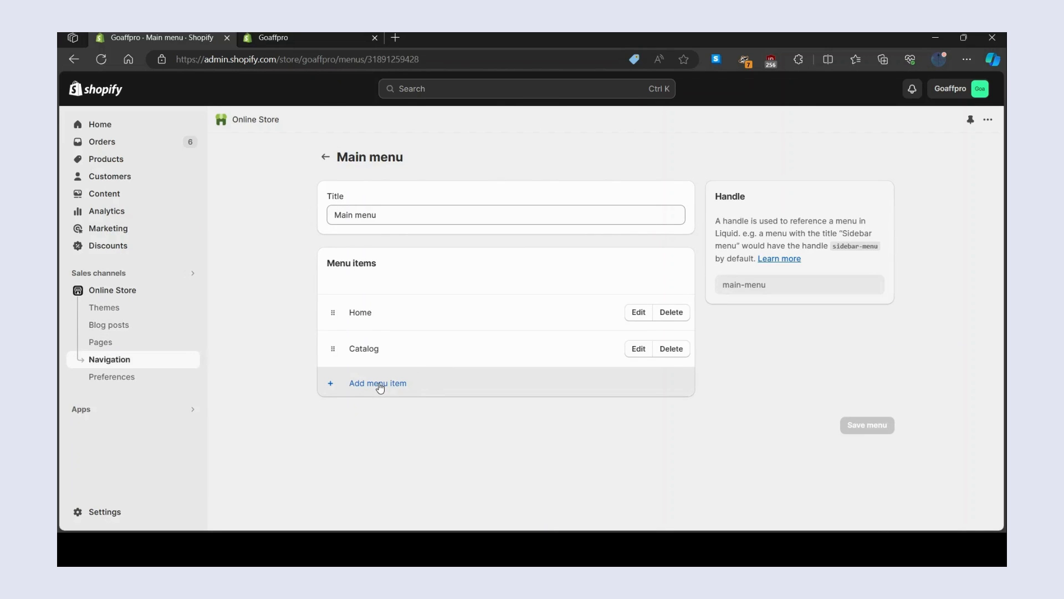
click(377, 383)
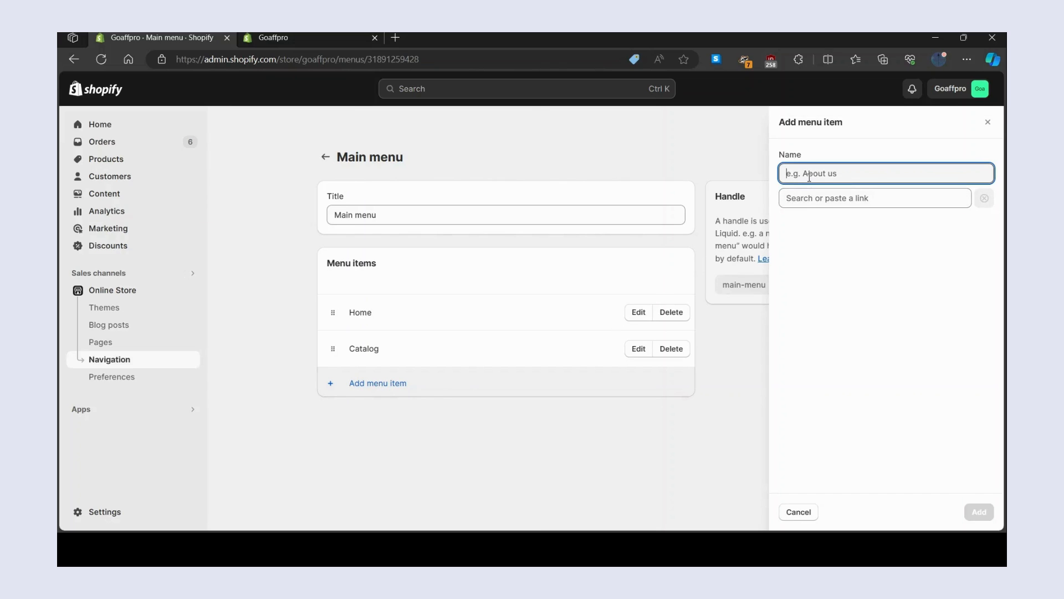
text(A)
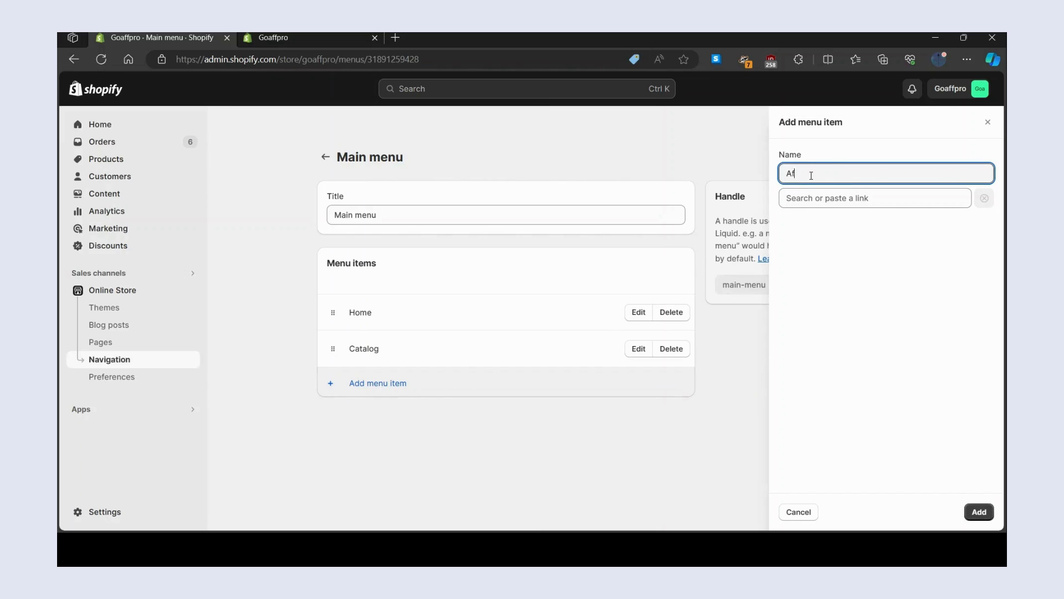
text(filiate)
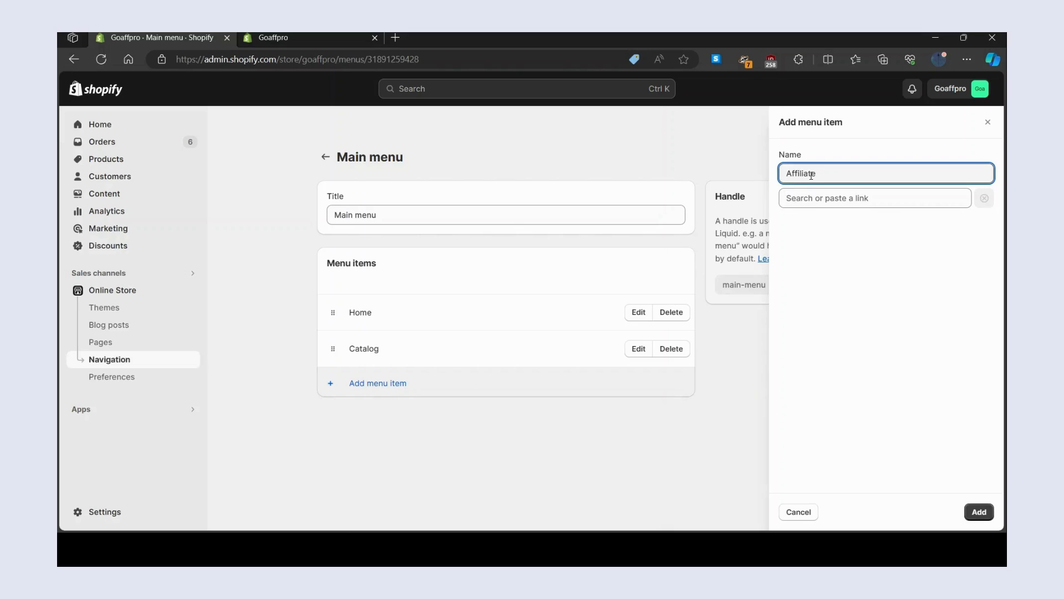
text(Portal)
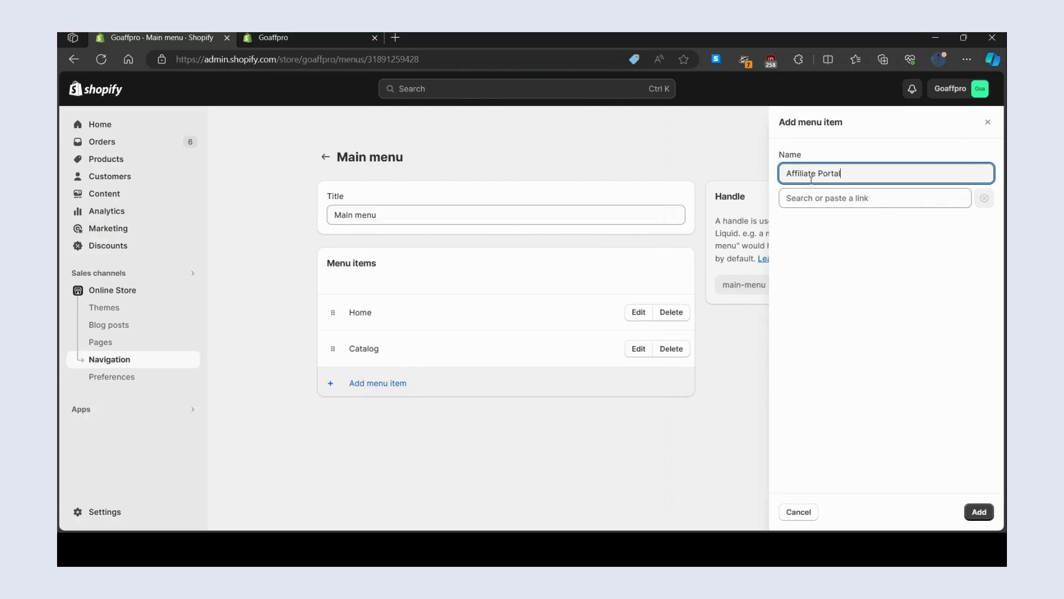
text(goaffpro.goaffpro.com)
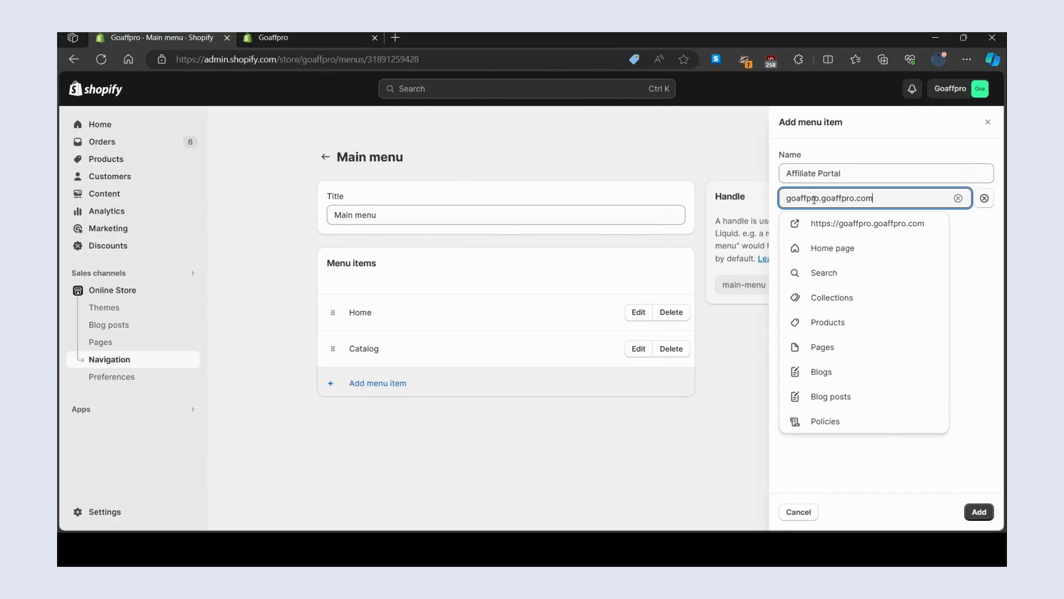
click(866, 223)
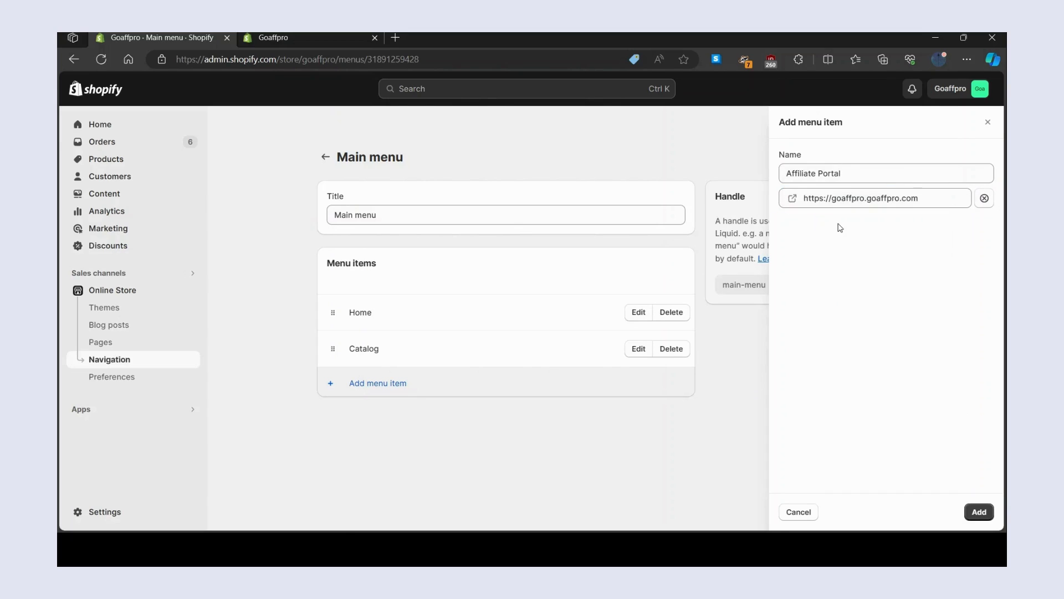
click(977, 511)
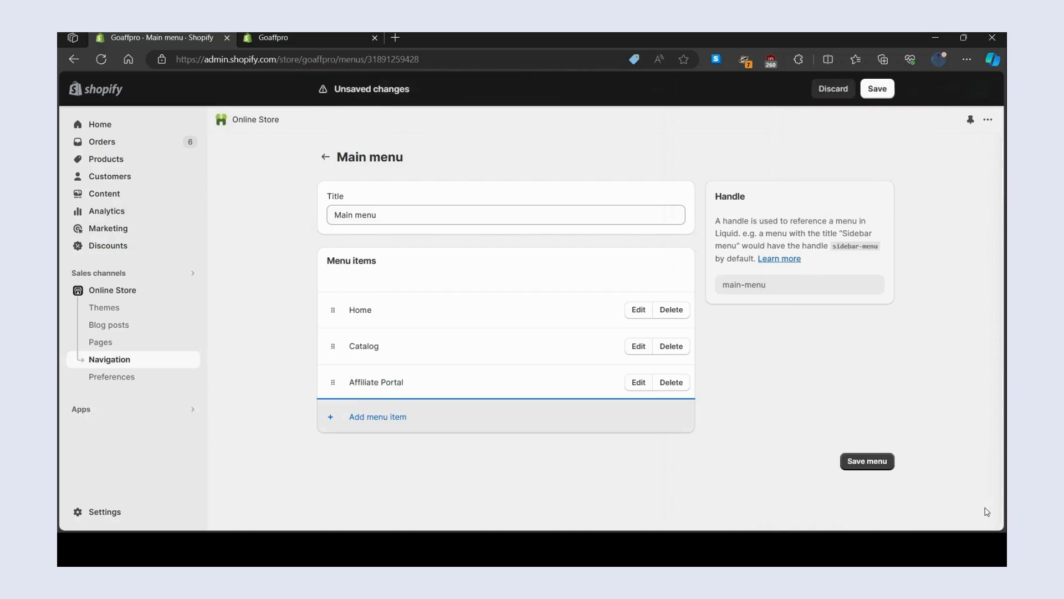
mouse_move(867, 461)
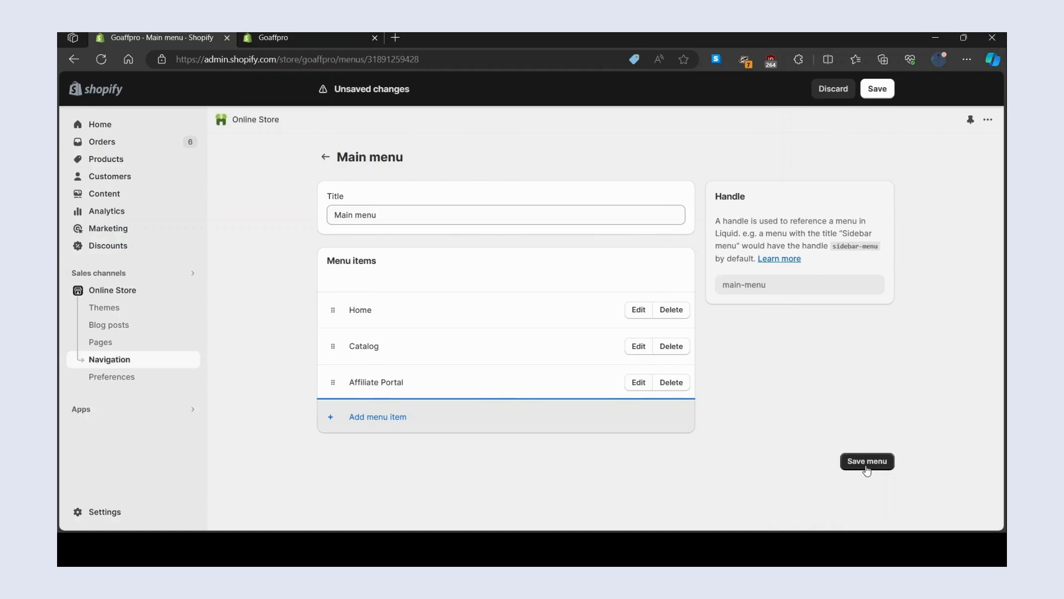
- Save the Main menu and check the live storefront header shows Affiliate Portal
click(867, 462)
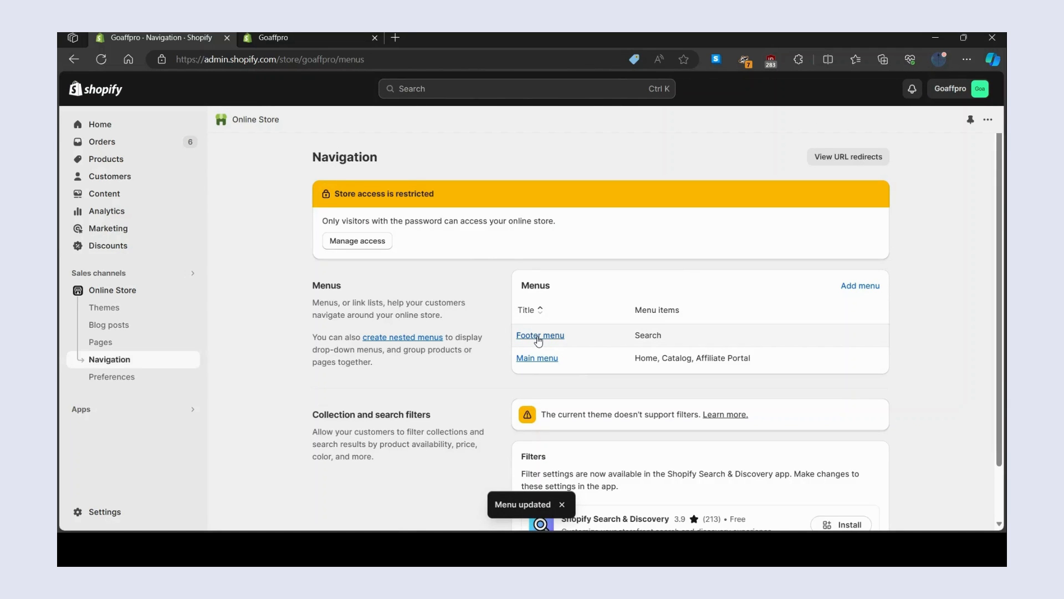
click(301, 38)
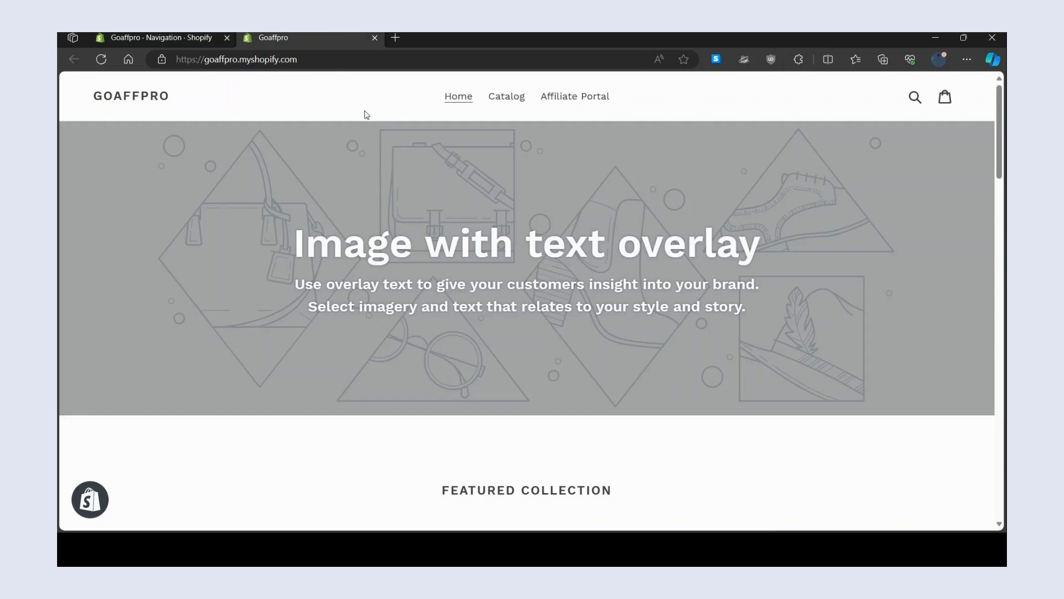
mouse_move(575, 95)
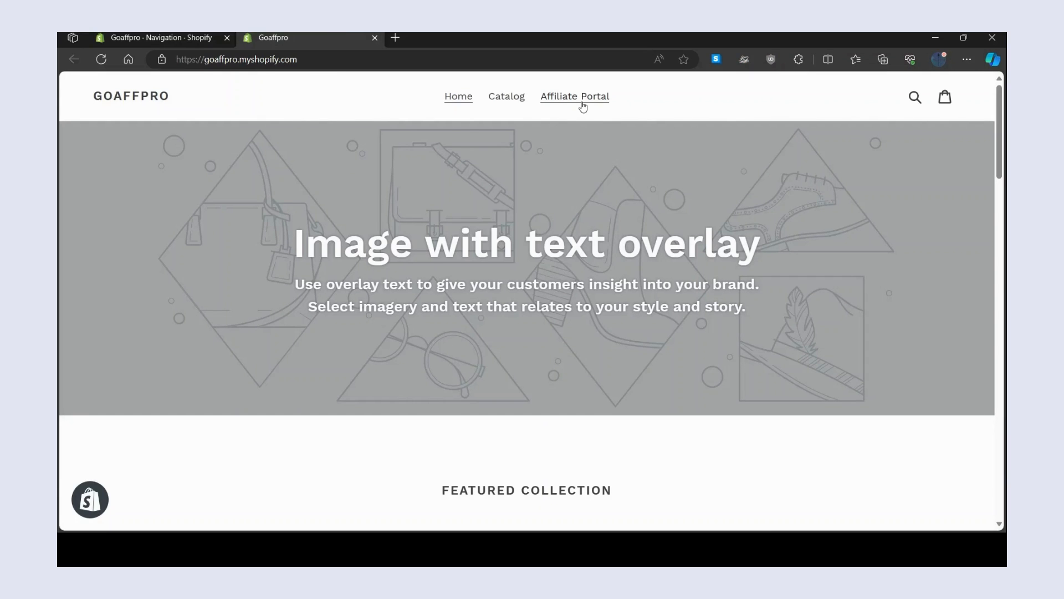